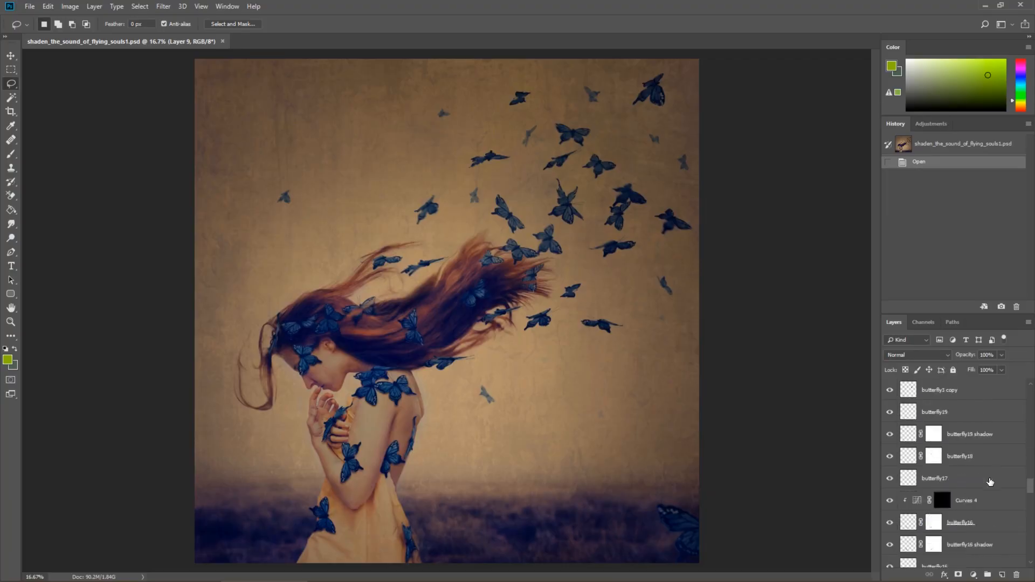
# Step: Reveal only the misty field backdrop layers under the pale grey sky
pyautogui.scroll(-3)
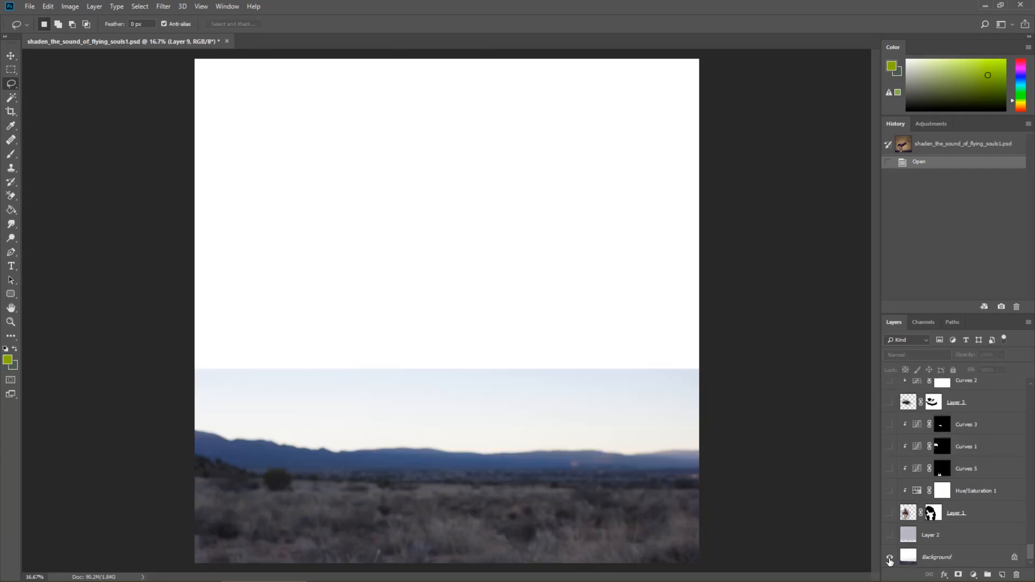
pyautogui.moveTo(889, 555)
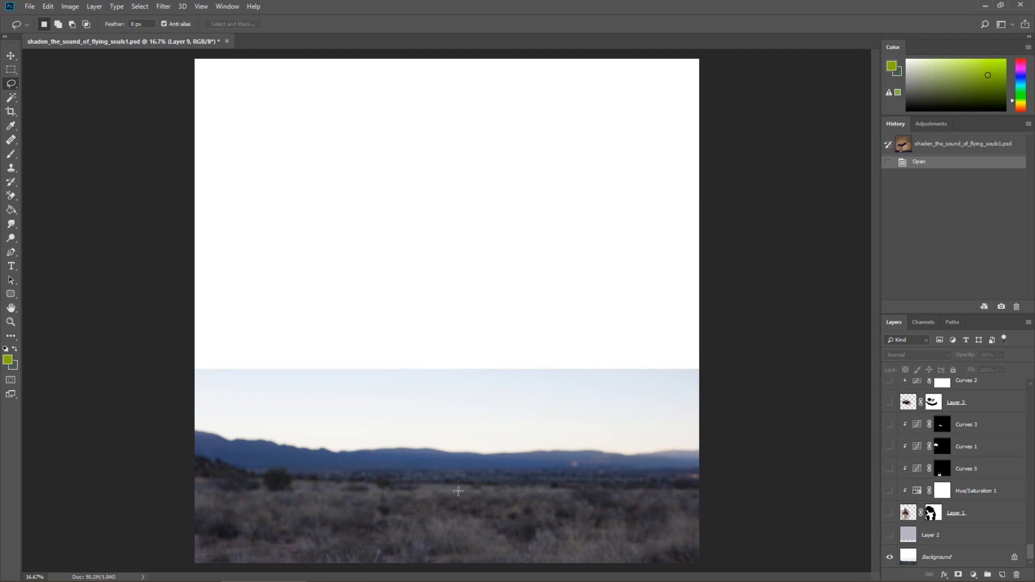
pyautogui.click(890, 535)
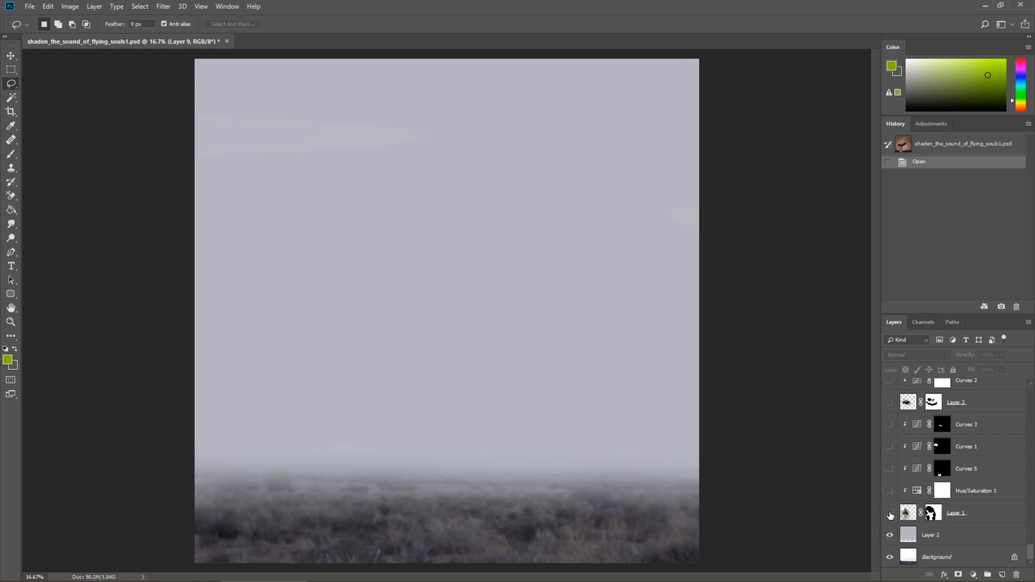
# Step: Show Layer 1 so the masked woman appears over the foggy field, and select its mask
pyautogui.click(891, 515)
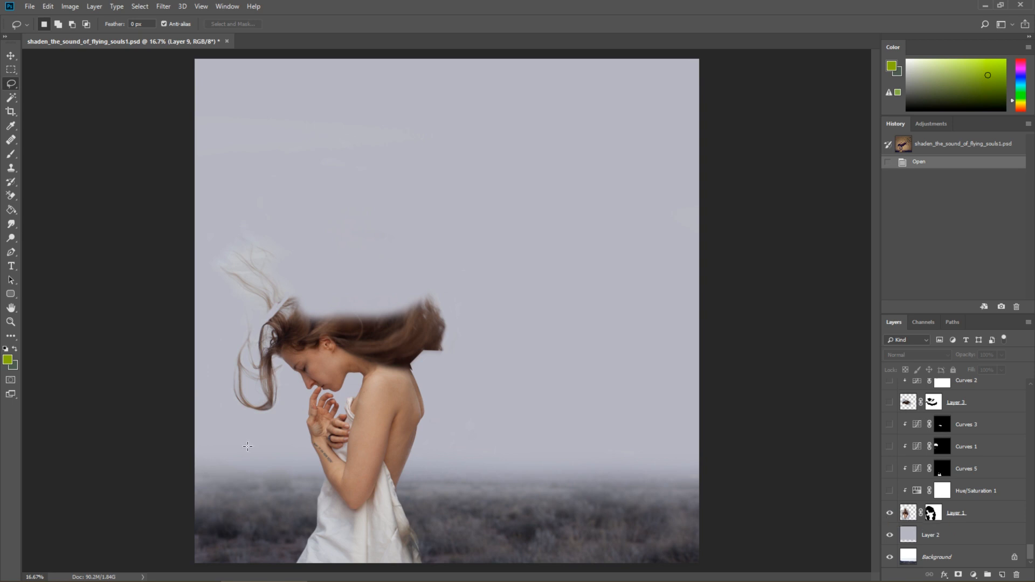
pyautogui.moveTo(398, 527)
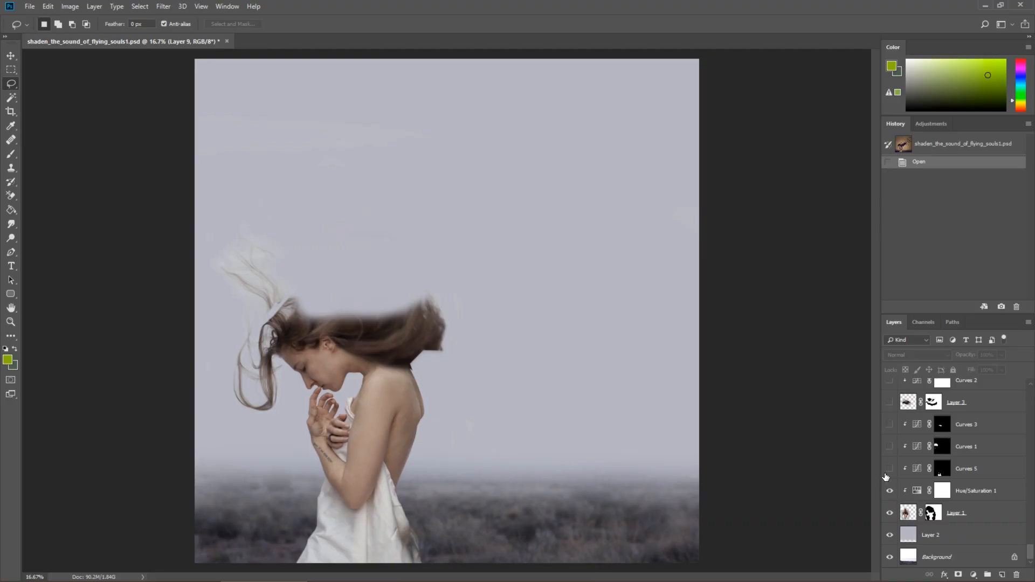
pyautogui.click(889, 515)
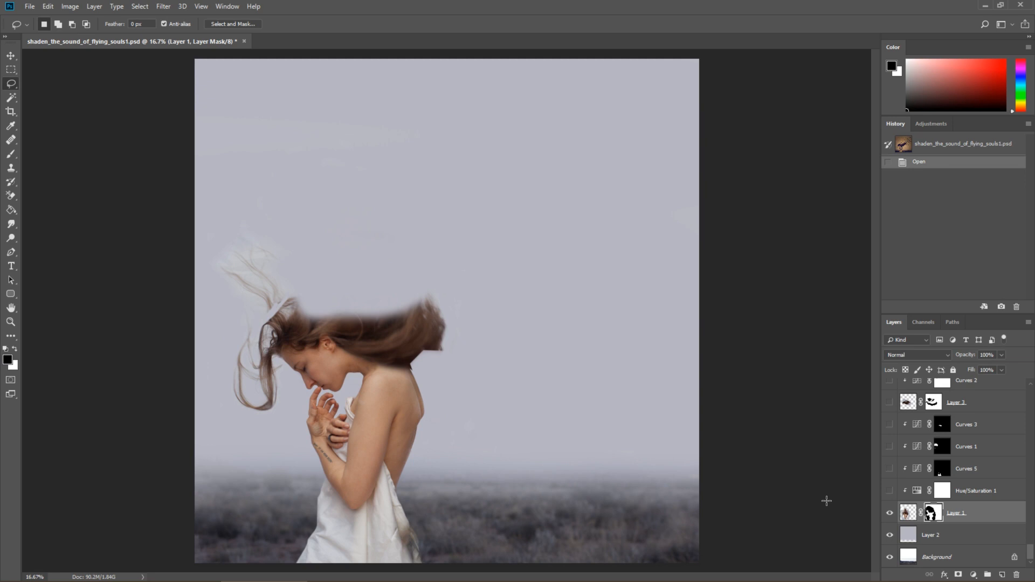
pyautogui.moveTo(47, 7)
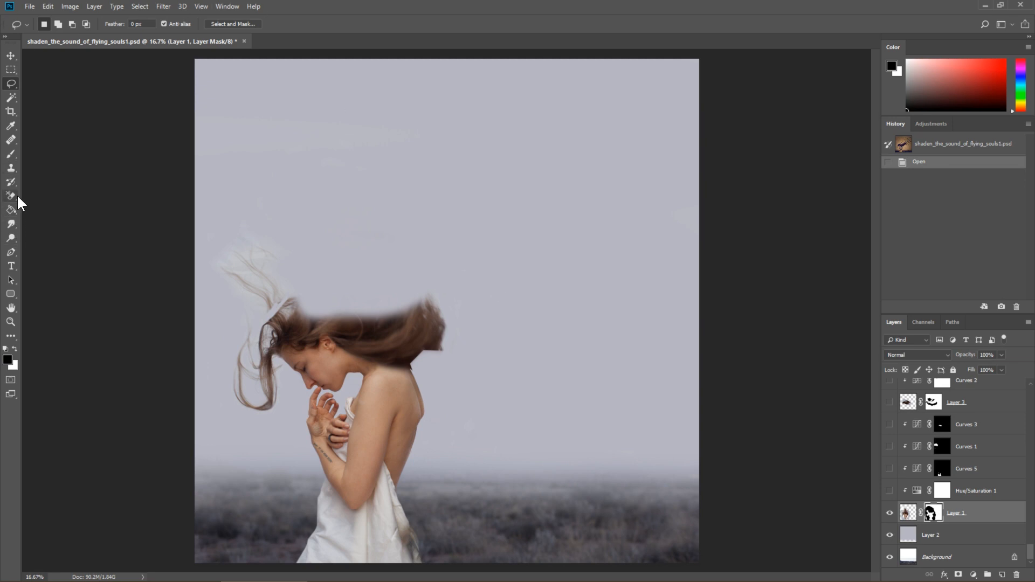
# Step: Switch to the Background Eraser Tool from the eraser tool group
pyautogui.click(12, 195)
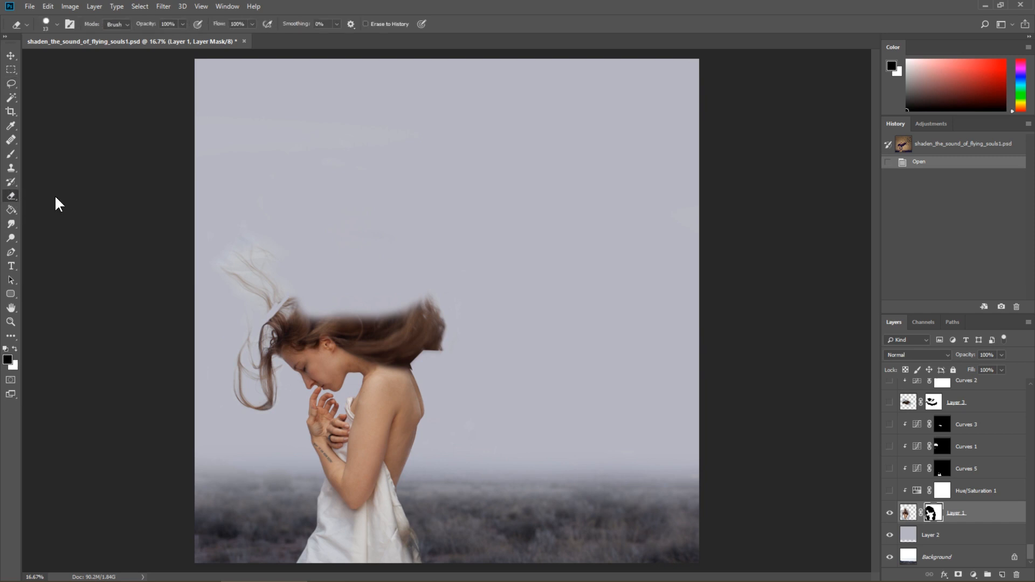
pyautogui.click(12, 196)
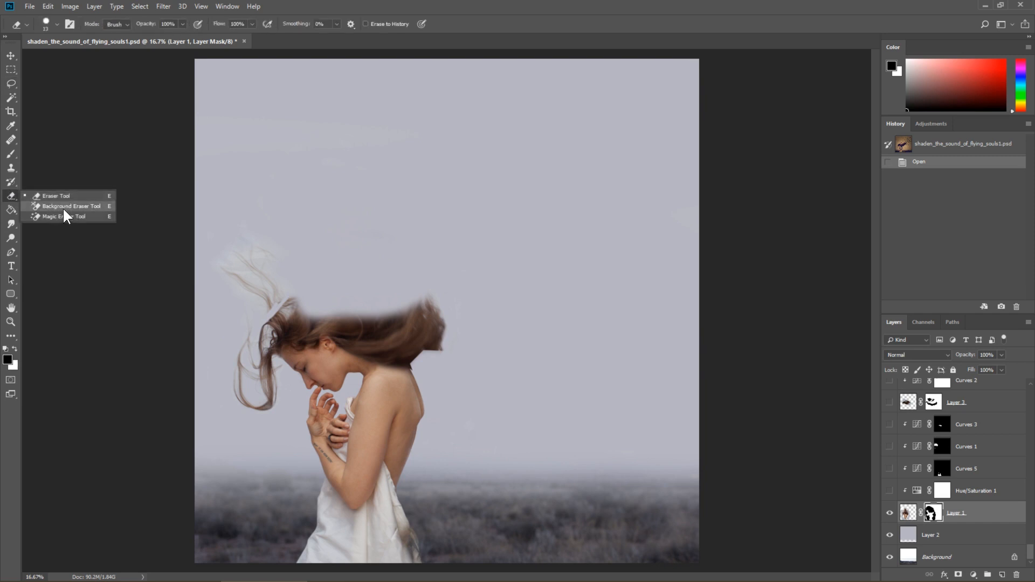
pyautogui.click(63, 217)
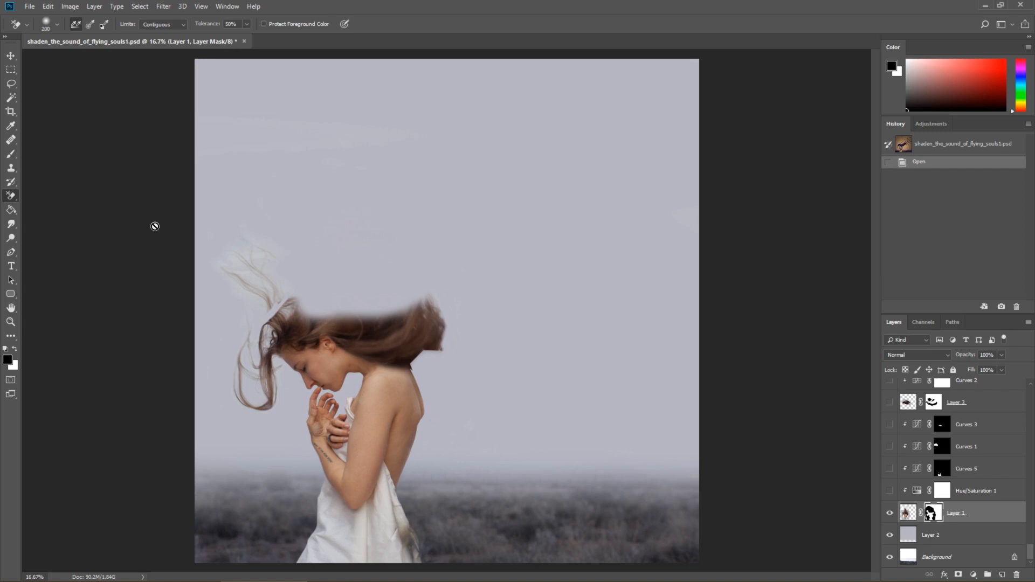
pyautogui.moveTo(576, 394)
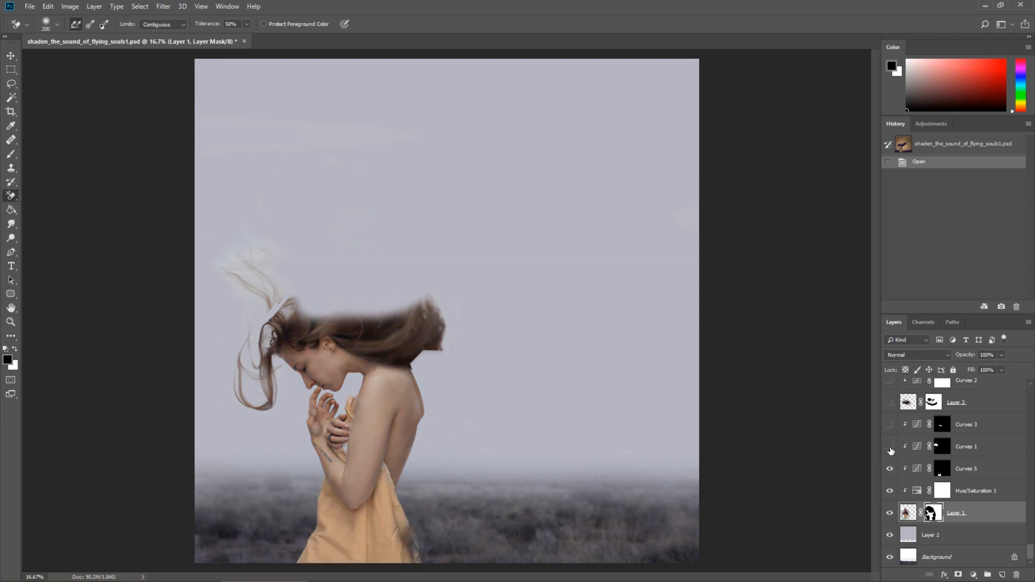
# Step: Show the Curves adjustments that turn the sheet yellow and fill out her hair
pyautogui.click(890, 446)
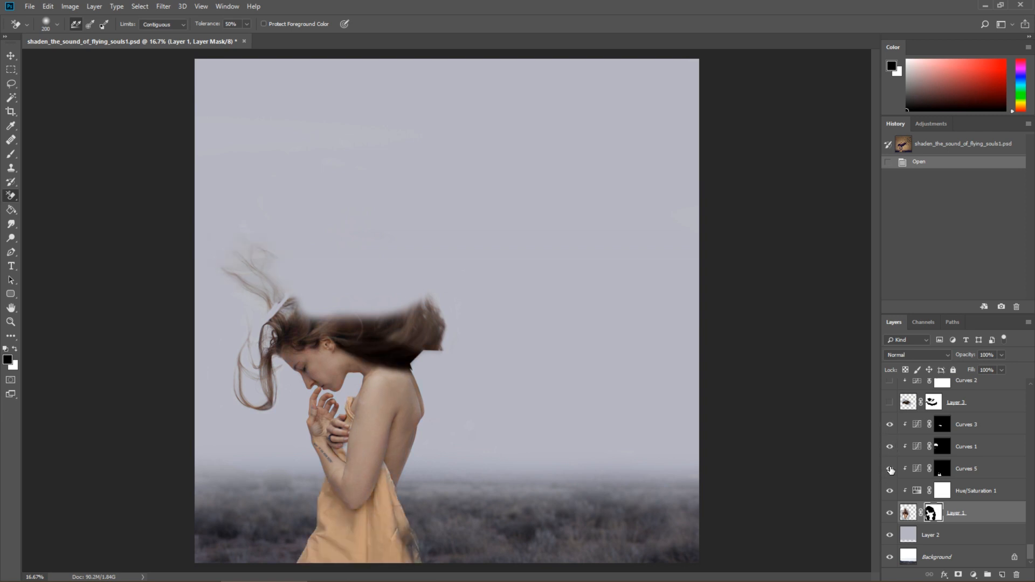
pyautogui.click(890, 469)
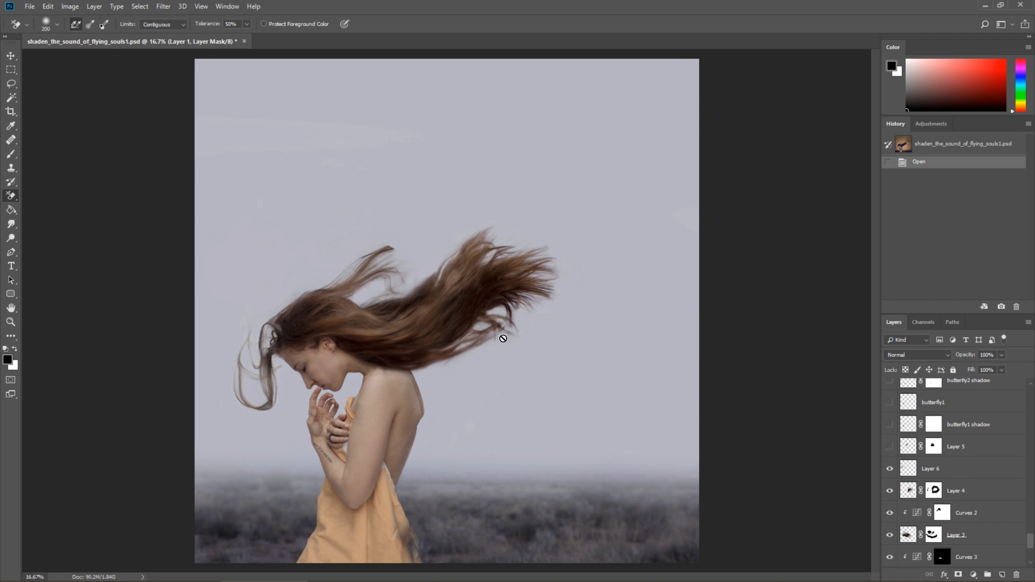
pyautogui.moveTo(449, 229)
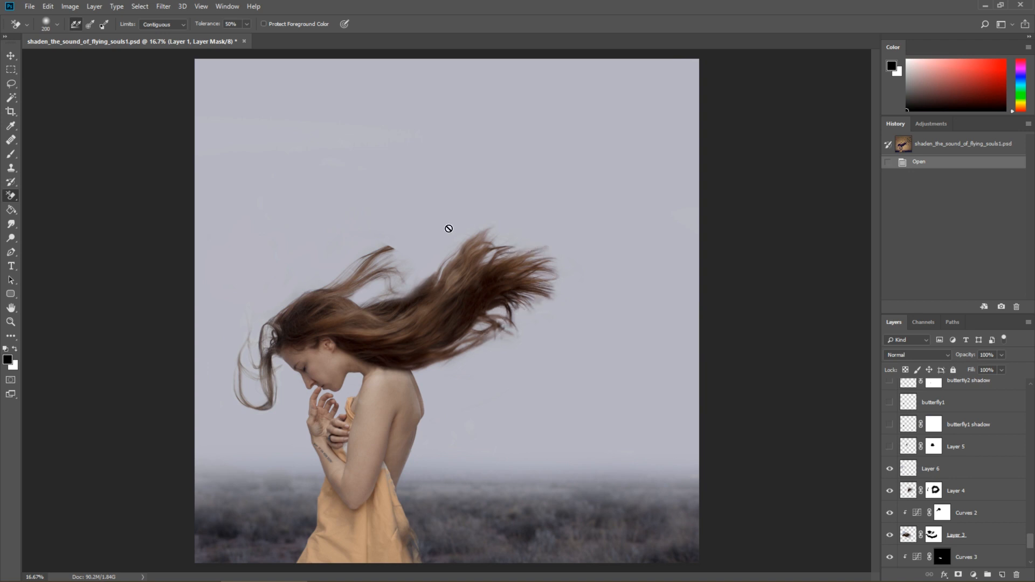
pyautogui.moveTo(494, 274)
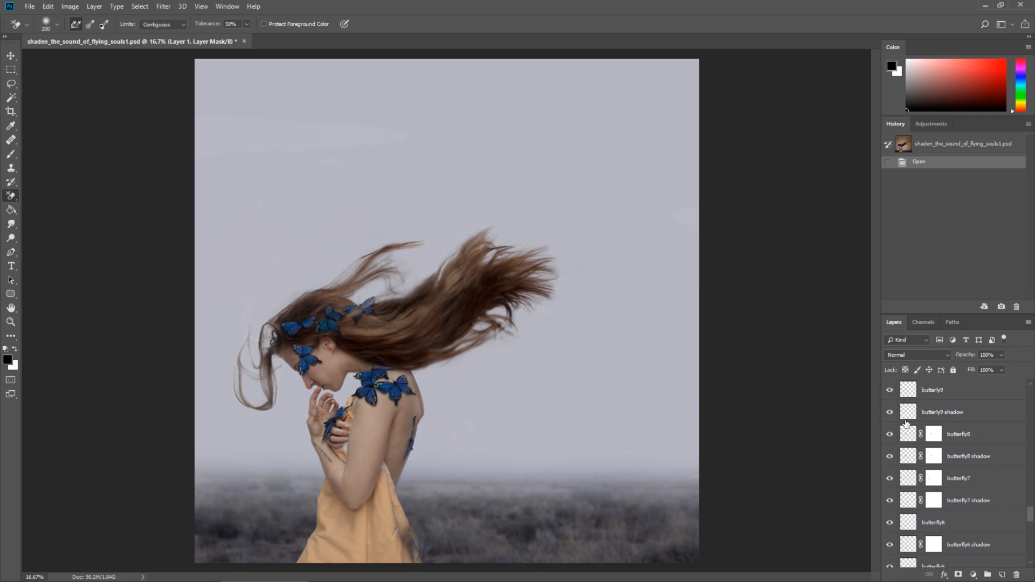
# Step: Scroll the Layers panel toward the remaining butterfly copy layers
pyautogui.scroll(-3)
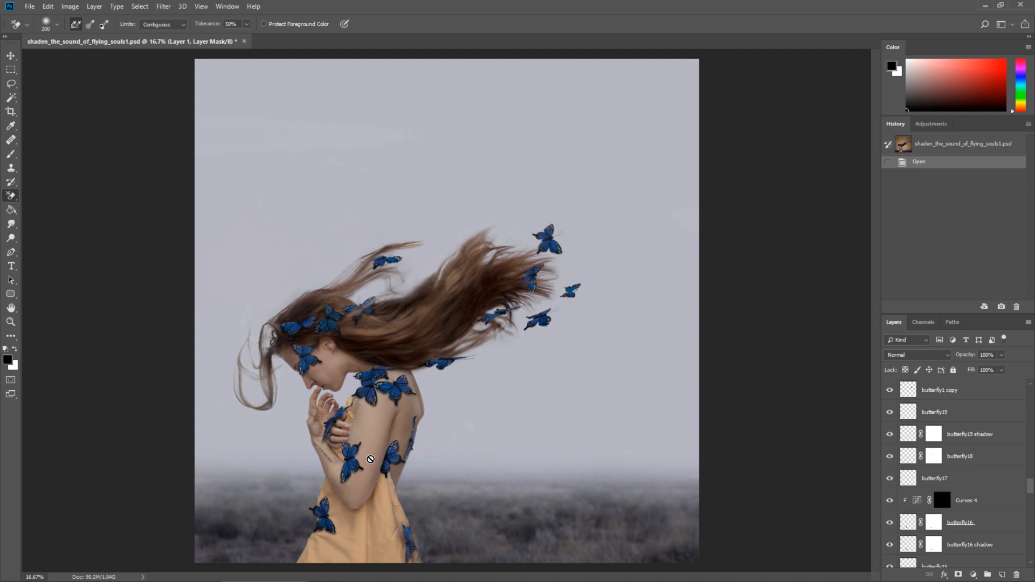
pyautogui.moveTo(351, 486)
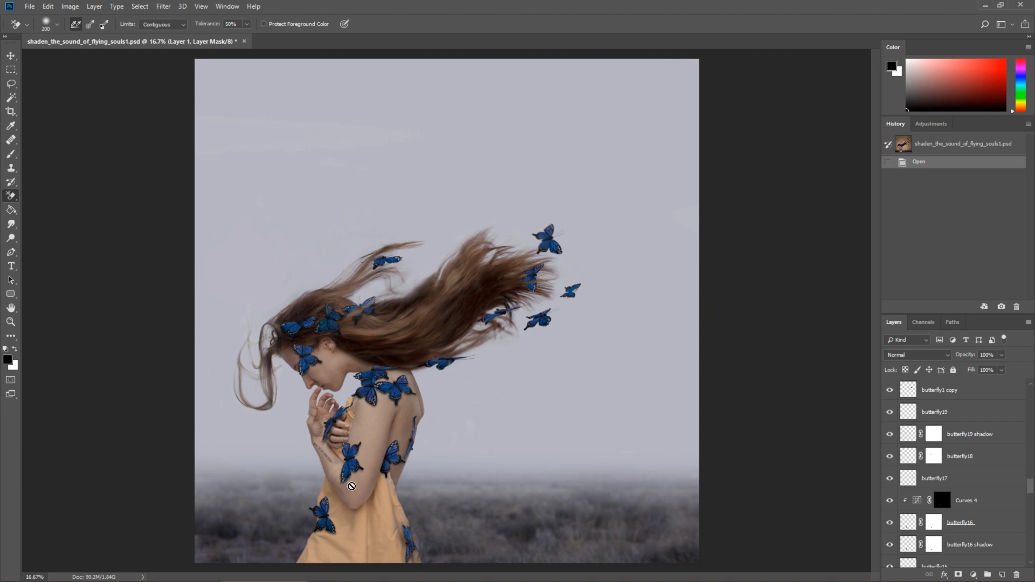
pyautogui.moveTo(350, 485)
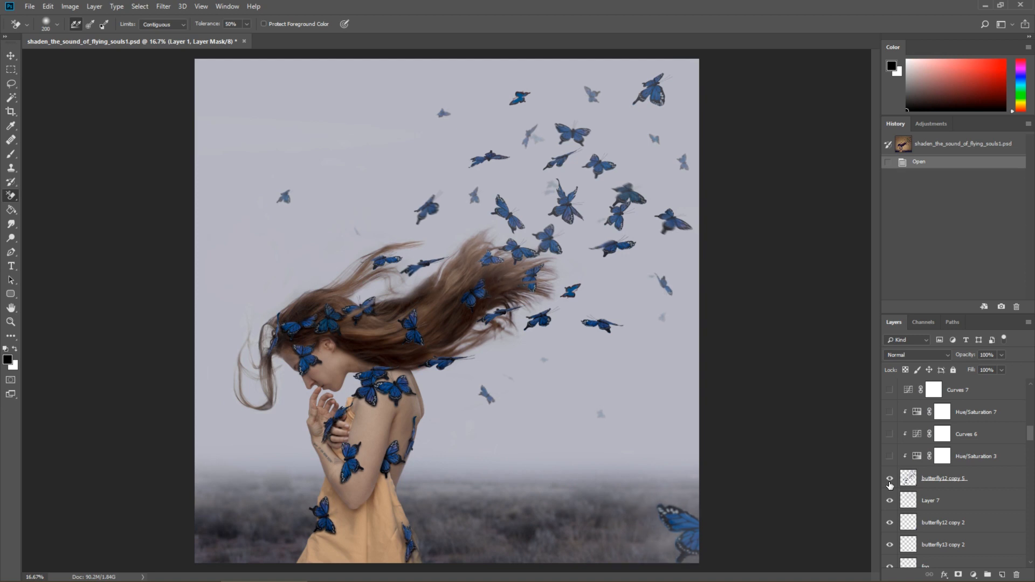
# Step: Scroll the Layers panel toward the texture and grading adjustment layers
pyautogui.scroll(-3)
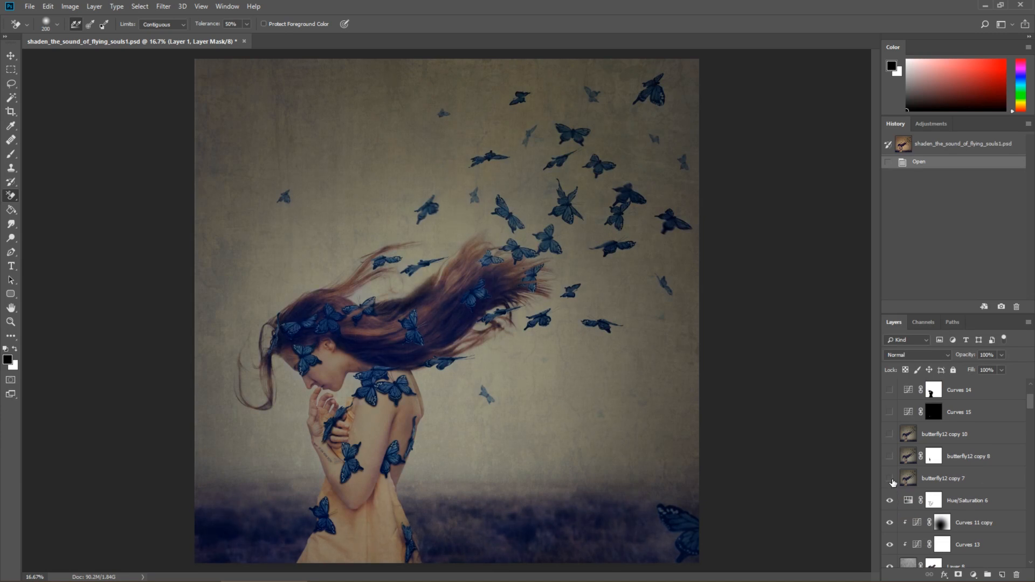
pyautogui.moveTo(891, 482)
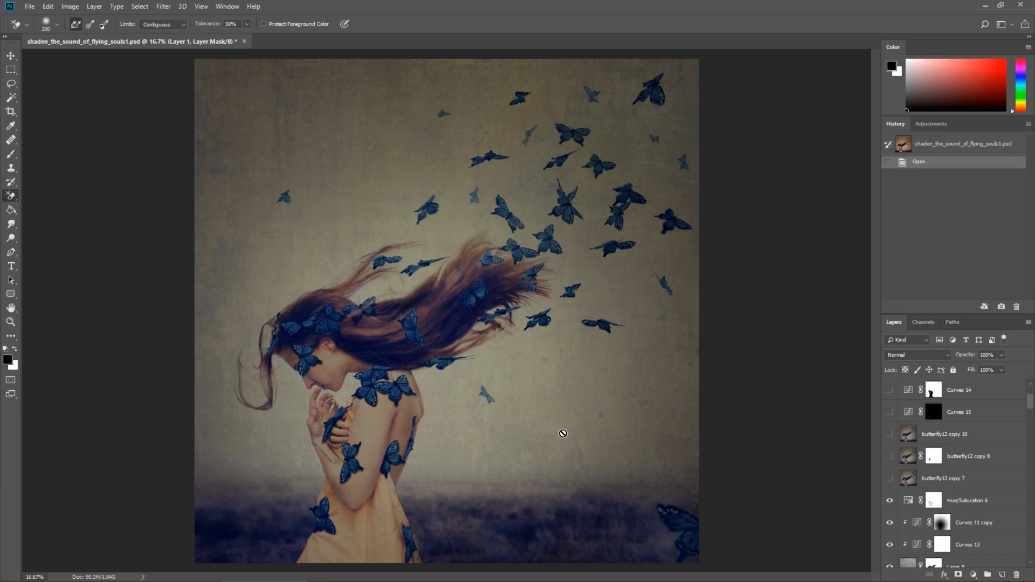
pyautogui.moveTo(592, 468)
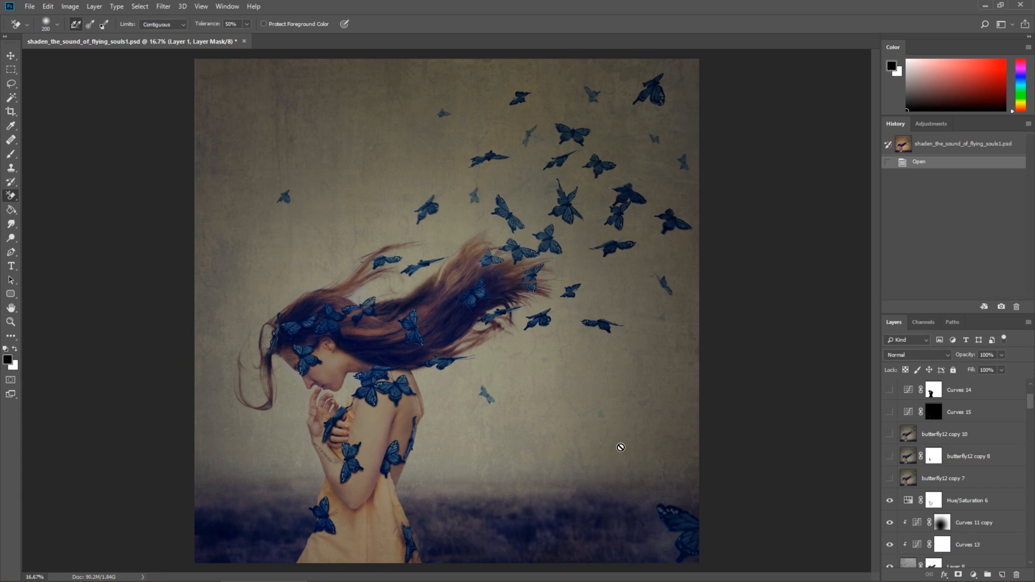
pyautogui.moveTo(583, 526)
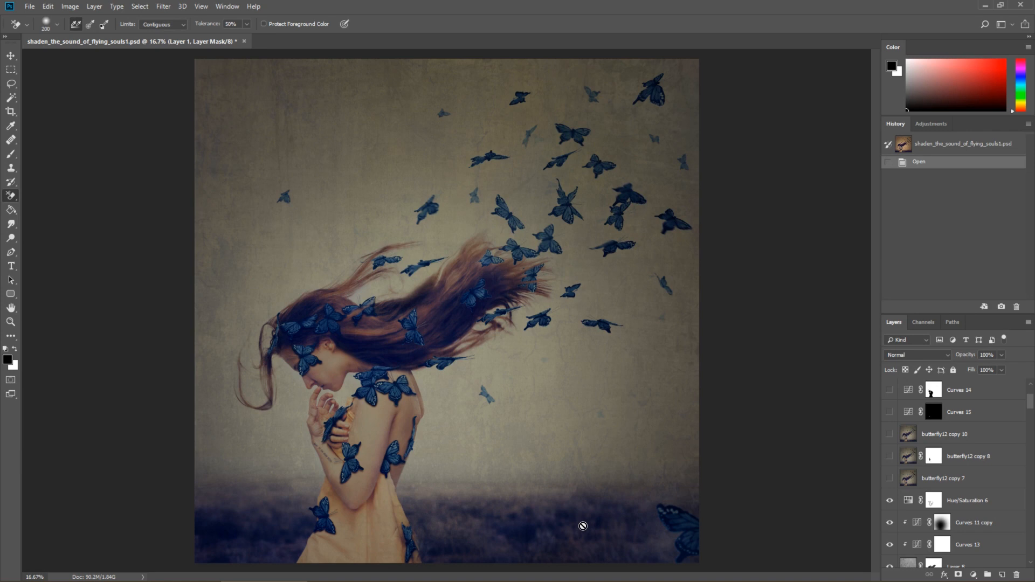
pyautogui.moveTo(600, 435)
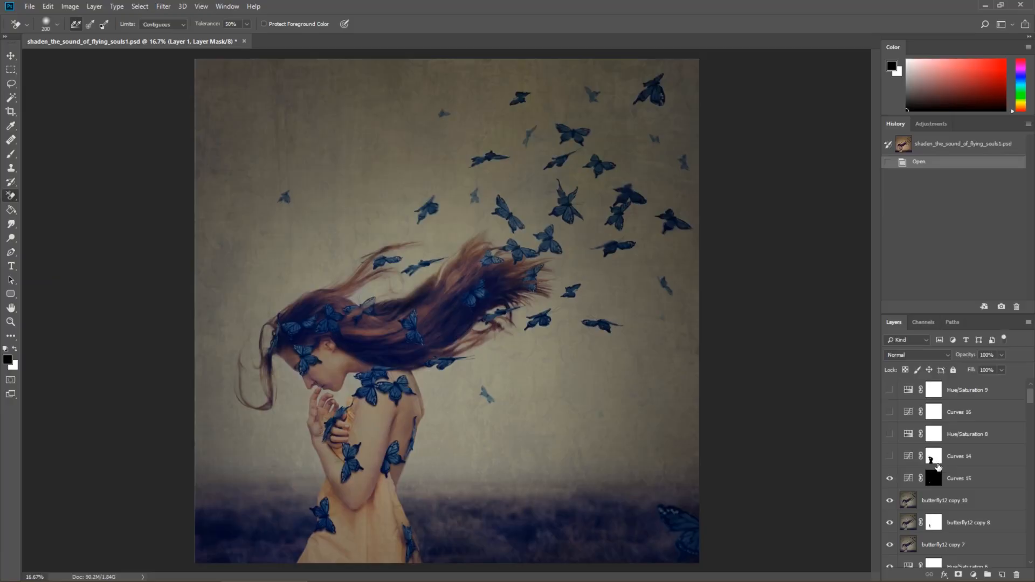
pyautogui.moveTo(934, 478)
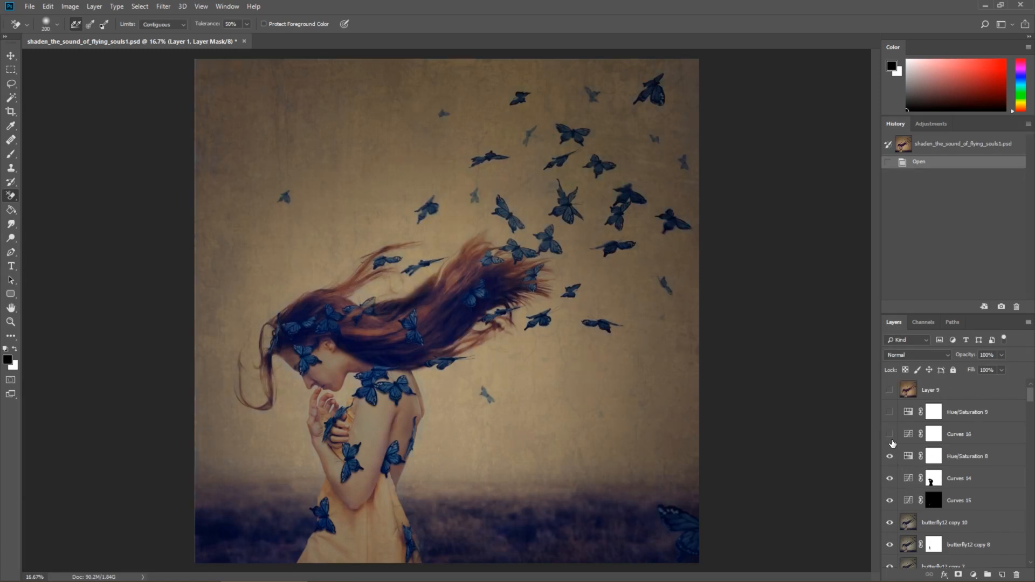
# Step: Show the top warm-tone adjustments (Curves 16, Hue/Saturation 9, Layer 9)
pyautogui.click(889, 391)
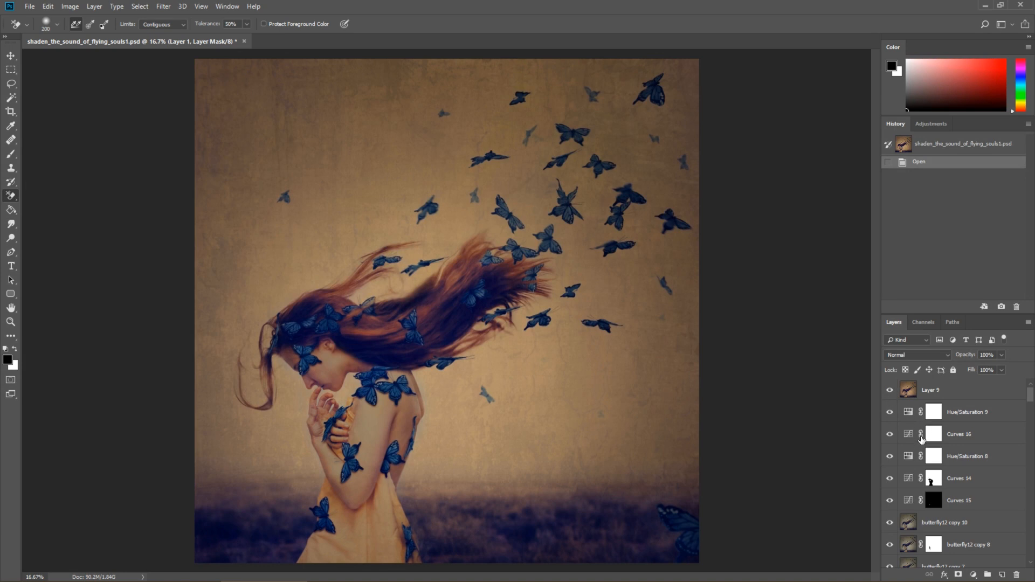
pyautogui.moveTo(921, 435)
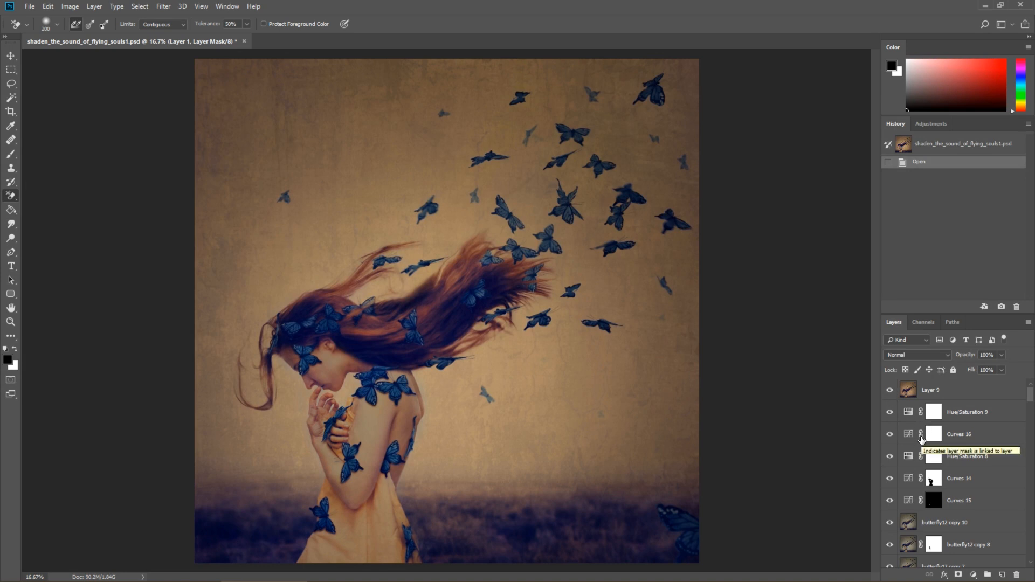